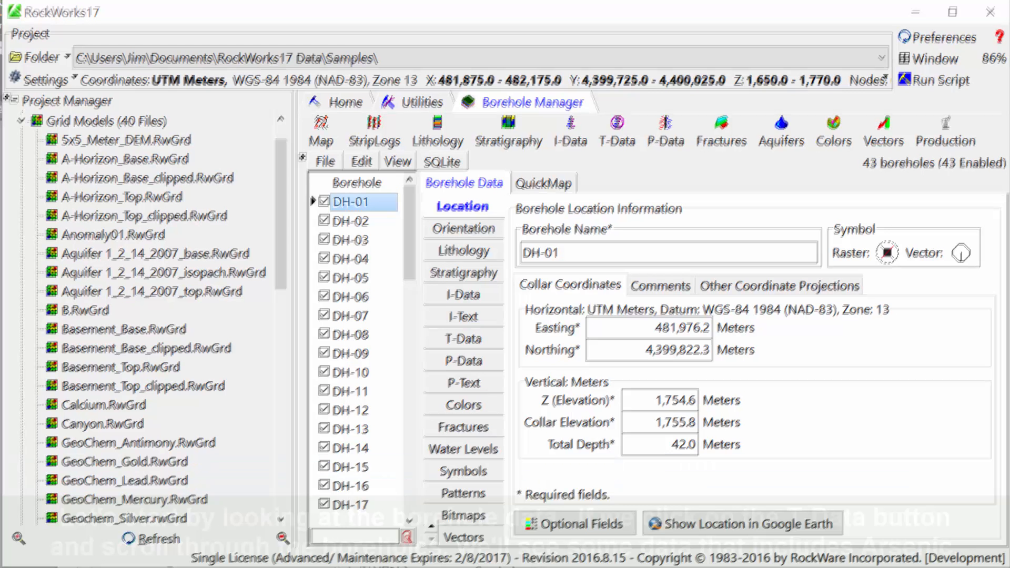
- Review Arsenic T-Data sample values across several boreholes in the Borehole Manager
{"action": "left_click", "coordinate": [462, 336]}
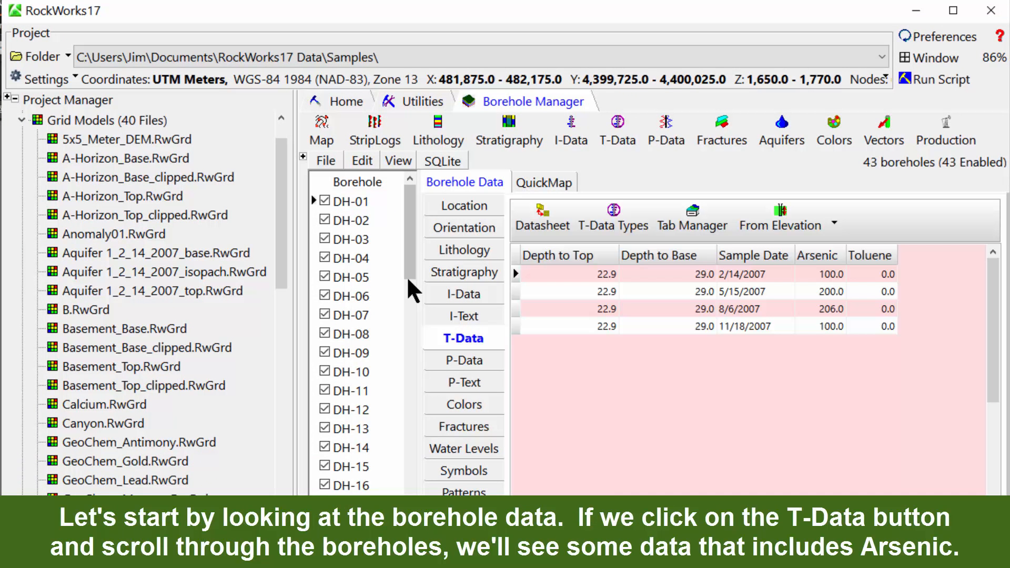
{"action": "left_click", "coordinate": [350, 220]}
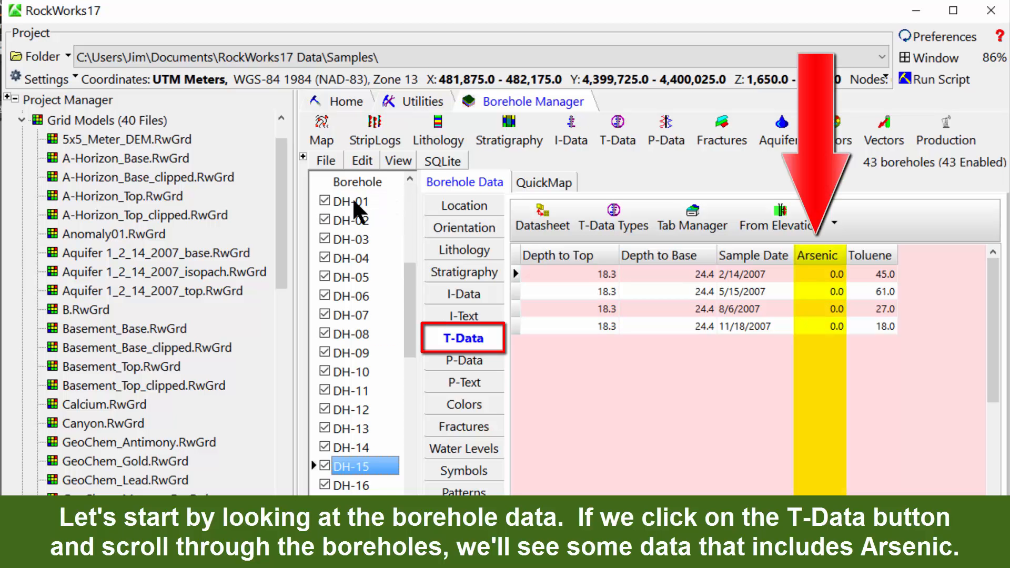
{"action": "scroll", "scroll_direction": "down", "scroll_amount": 3}
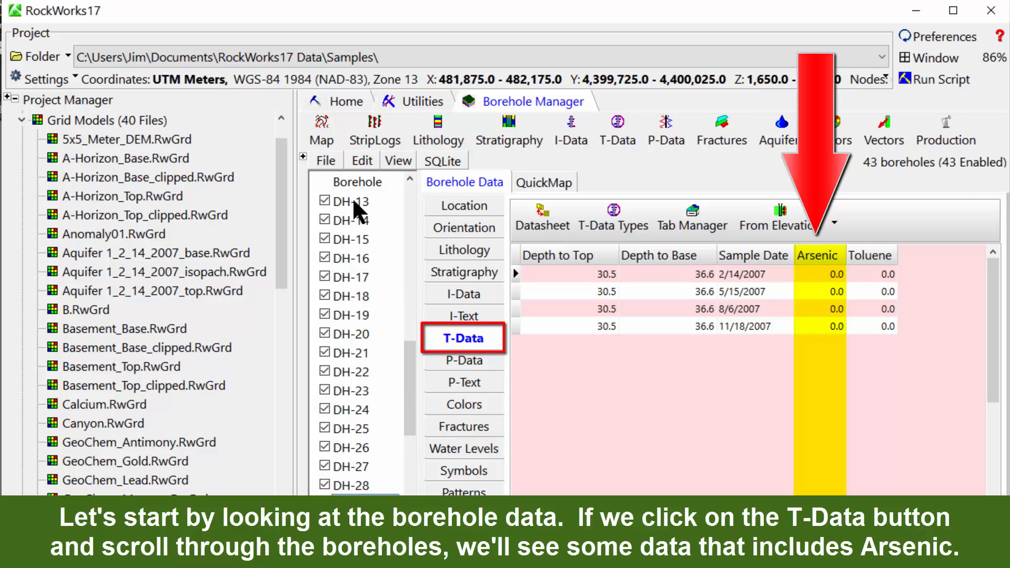
{"action": "scroll", "scroll_direction": "down", "scroll_amount": 3}
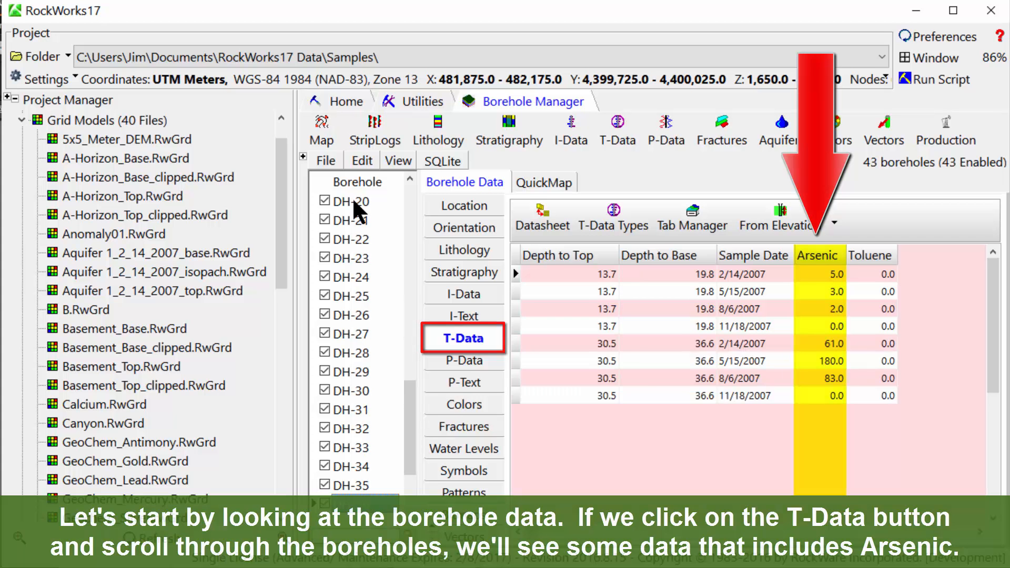
{"action": "left_click", "coordinate": [615, 129]}
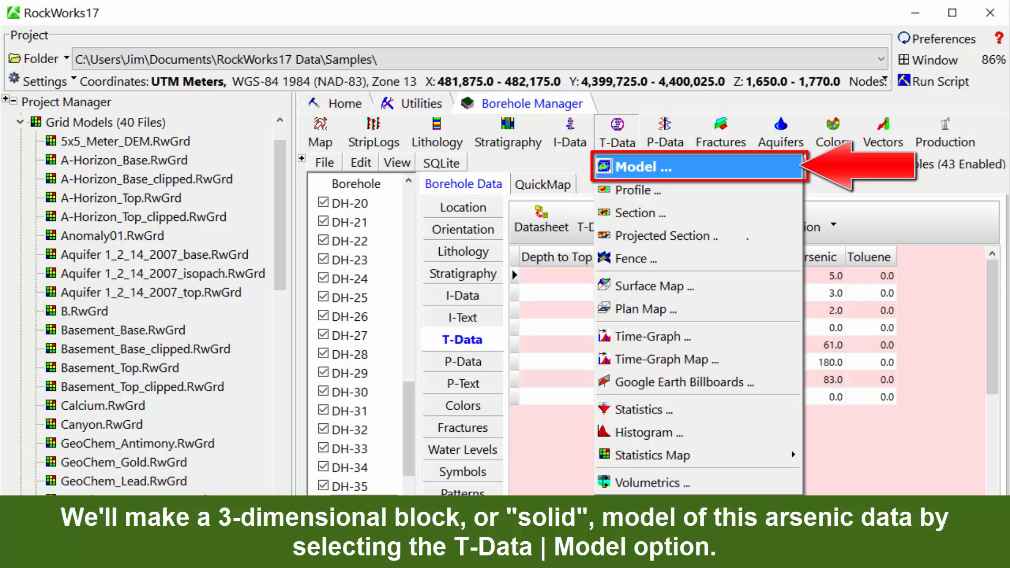
- Start a new T-Data solid model using the Arsenic track filtered to 2/14/2007
{"action": "left_click", "coordinate": [636, 166]}
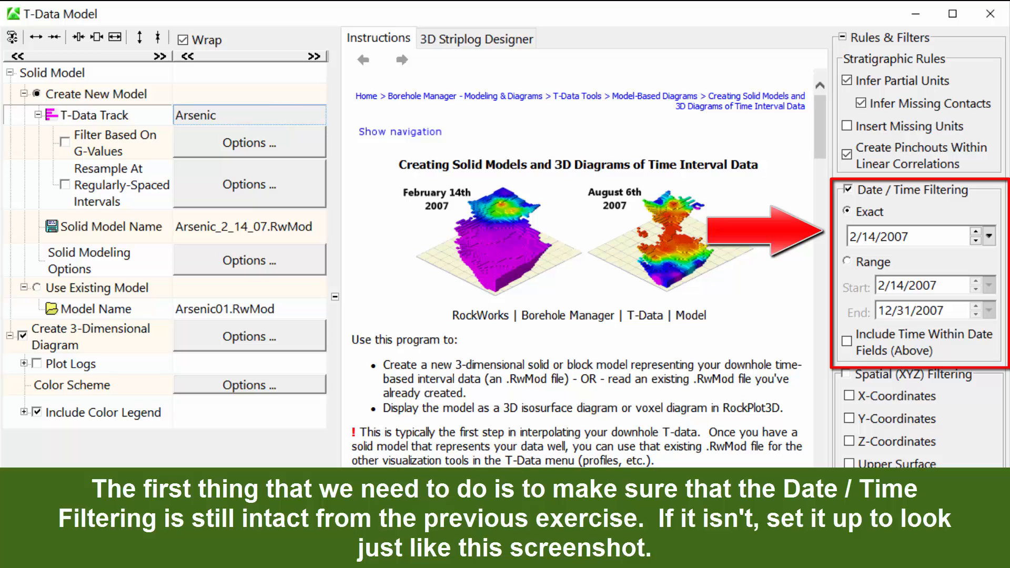
{"action": "left_click", "coordinate": [324, 114]}
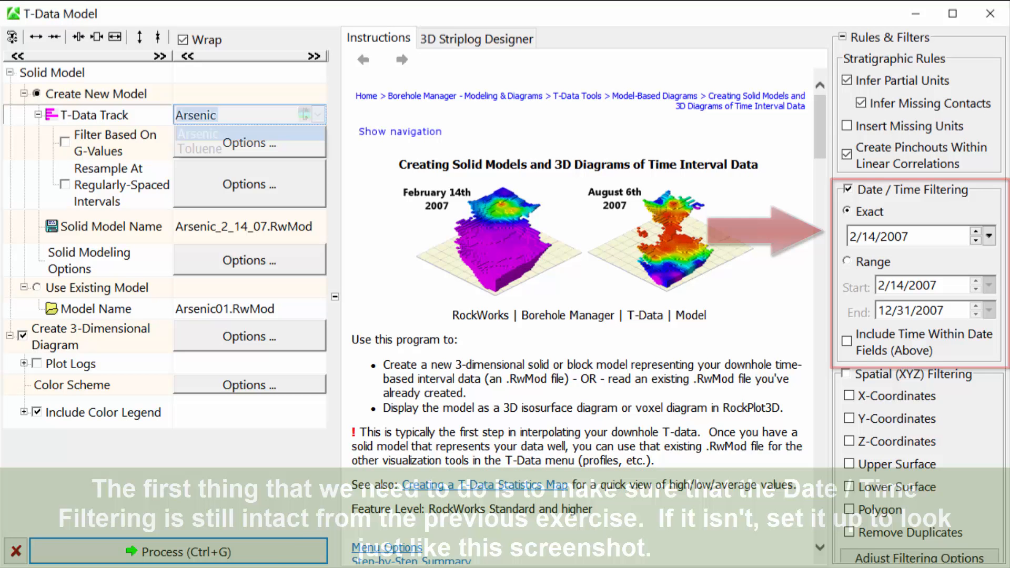
{"action": "left_click", "coordinate": [316, 114]}
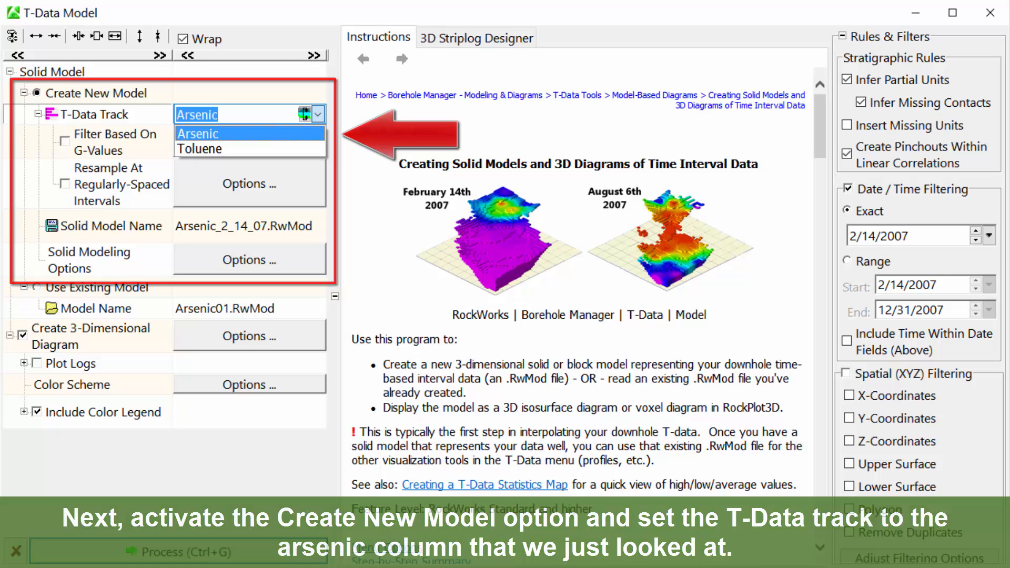
{"action": "left_click", "coordinate": [198, 133]}
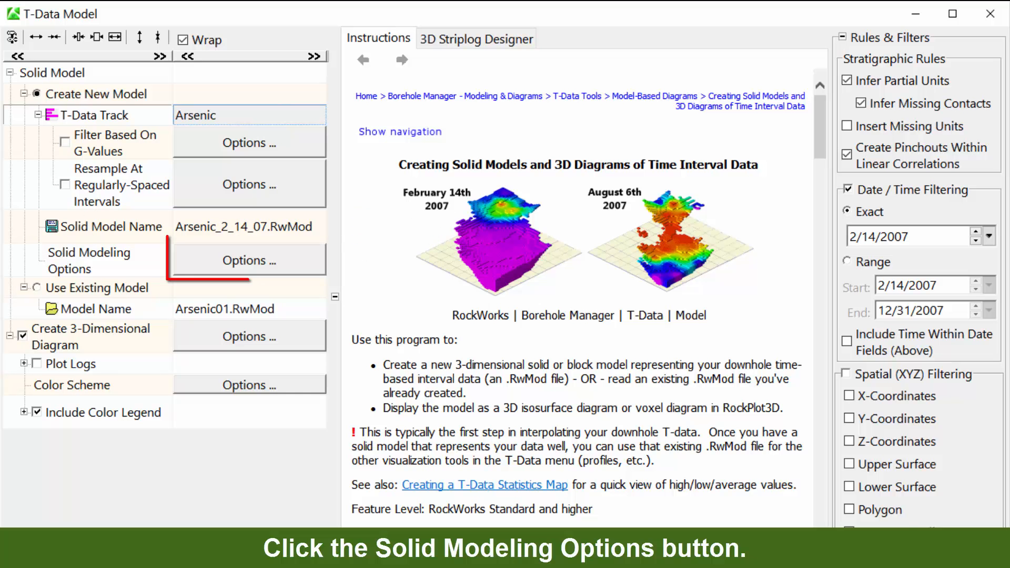
- Bound the model with Aquifer 1_2_14_2007_top.RwGrd above and Basement_Top.RwGrd below
{"action": "left_click", "coordinate": [249, 261]}
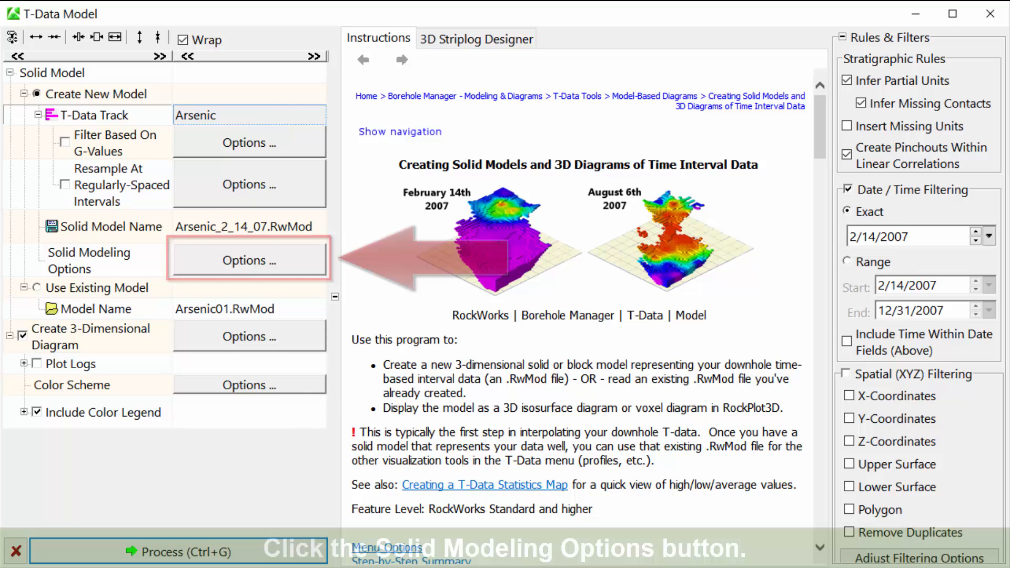
{"action": "left_click", "coordinate": [248, 260]}
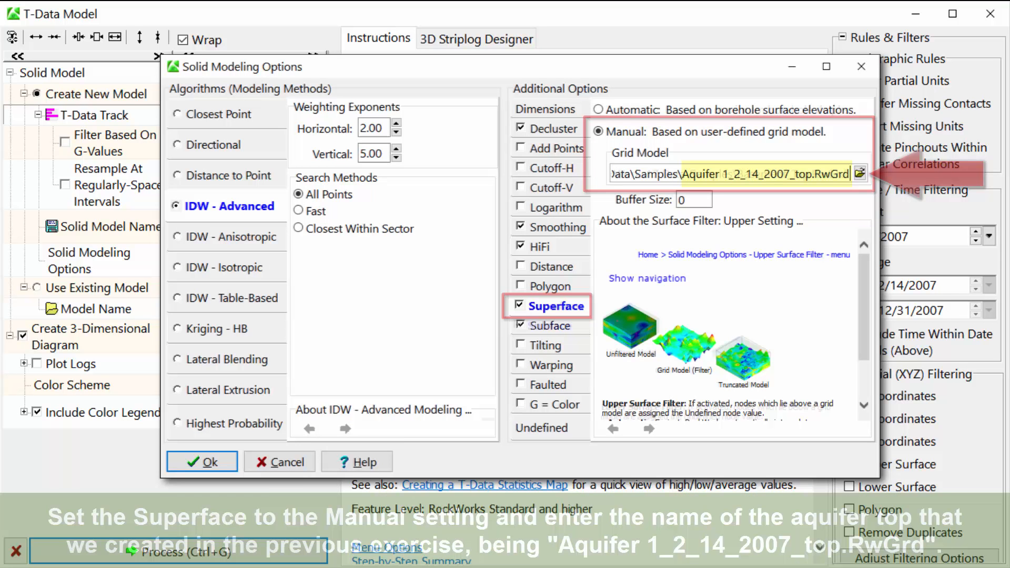
{"action": "left_click", "coordinate": [548, 325]}
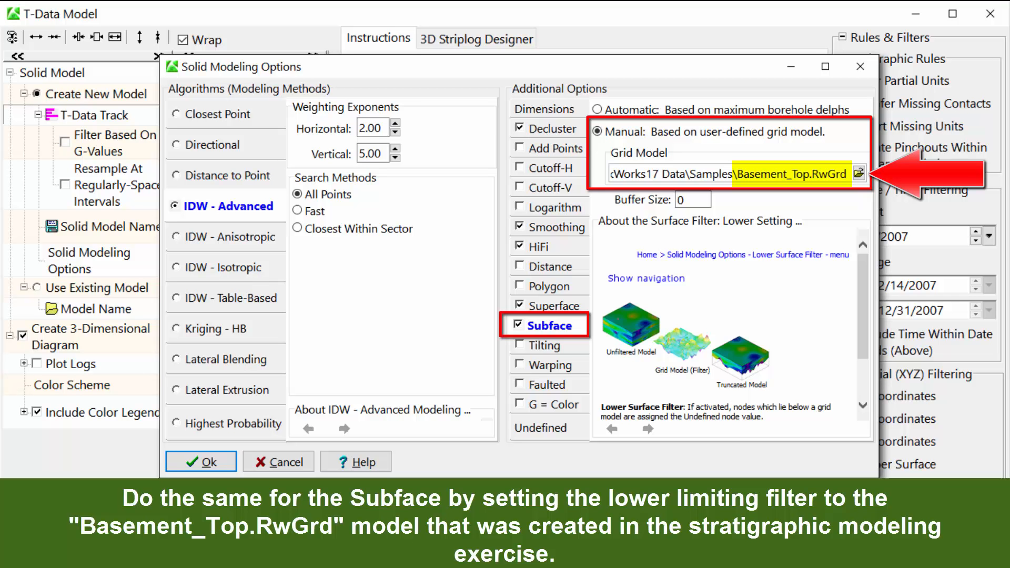
{"action": "left_click", "coordinate": [200, 461]}
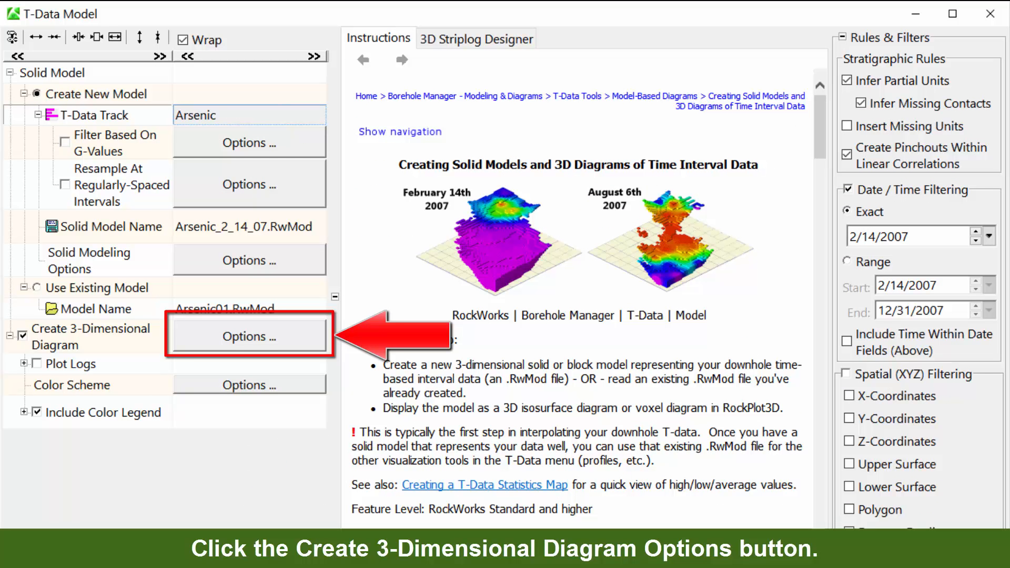
- Use a 2-colour magenta-to-red scheme for the 3D diagram and process the arsenic model
{"action": "left_click", "coordinate": [250, 336]}
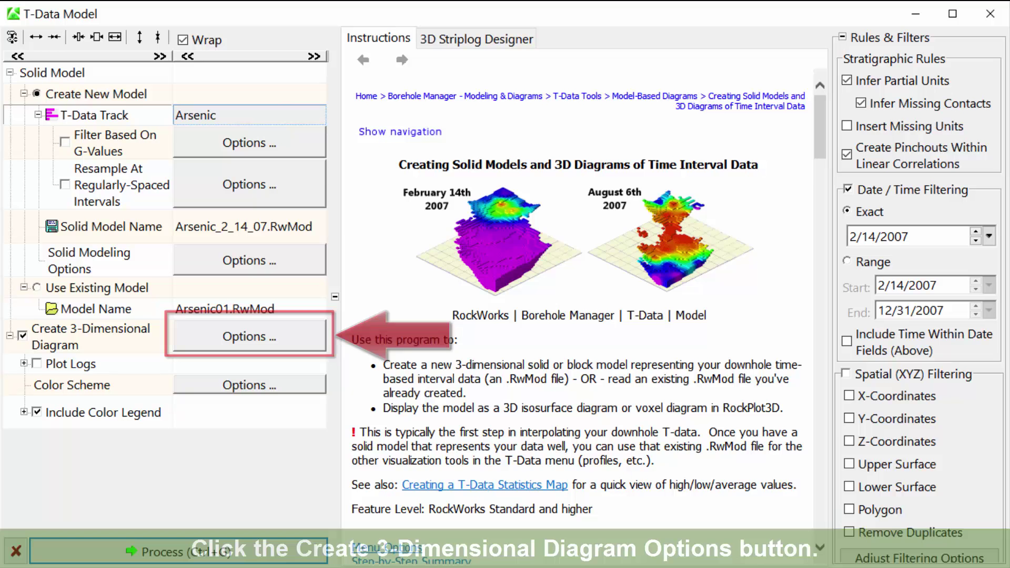
{"action": "left_click", "coordinate": [249, 336]}
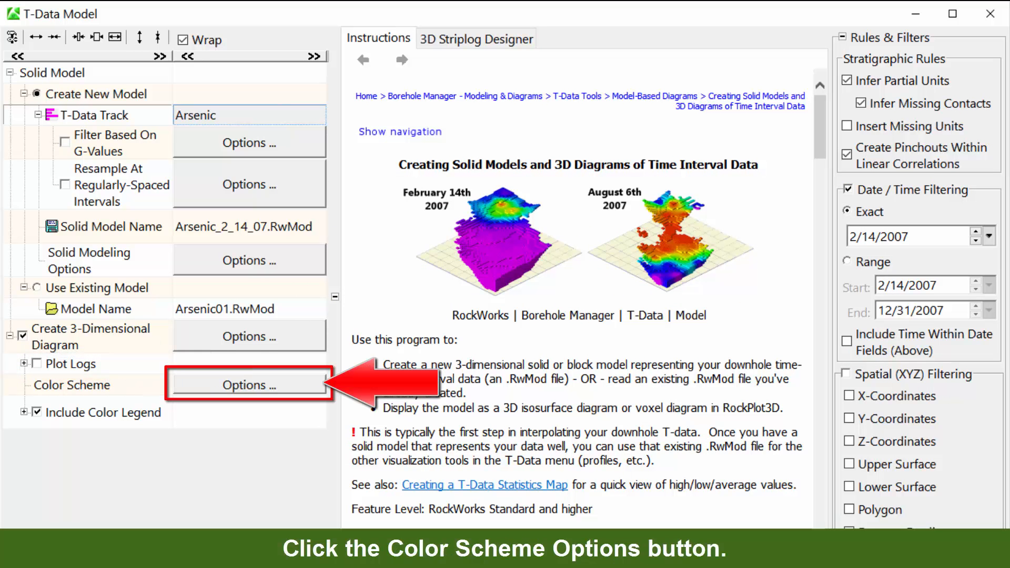
{"action": "left_click", "coordinate": [248, 385]}
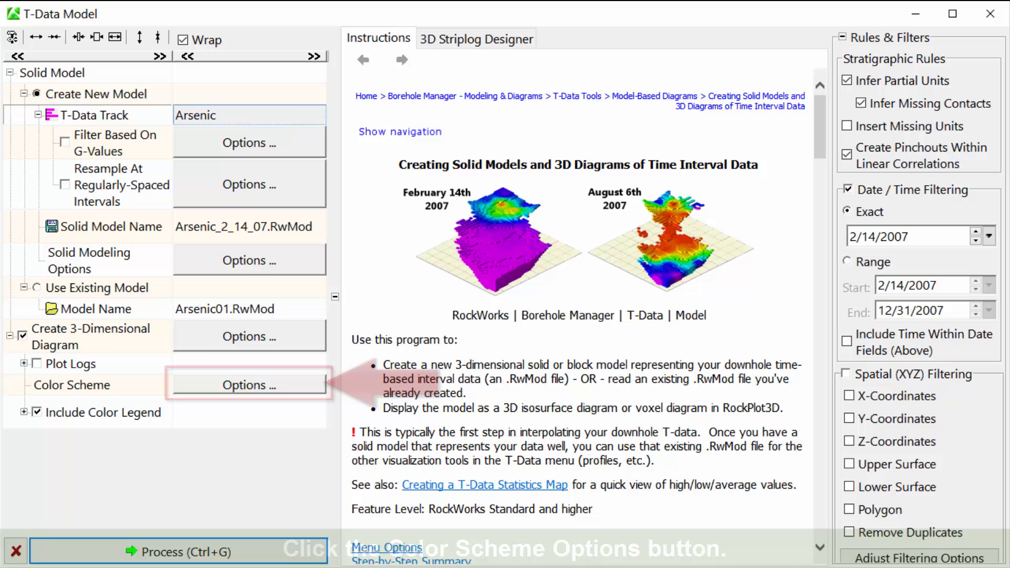
{"action": "left_click", "coordinate": [249, 384]}
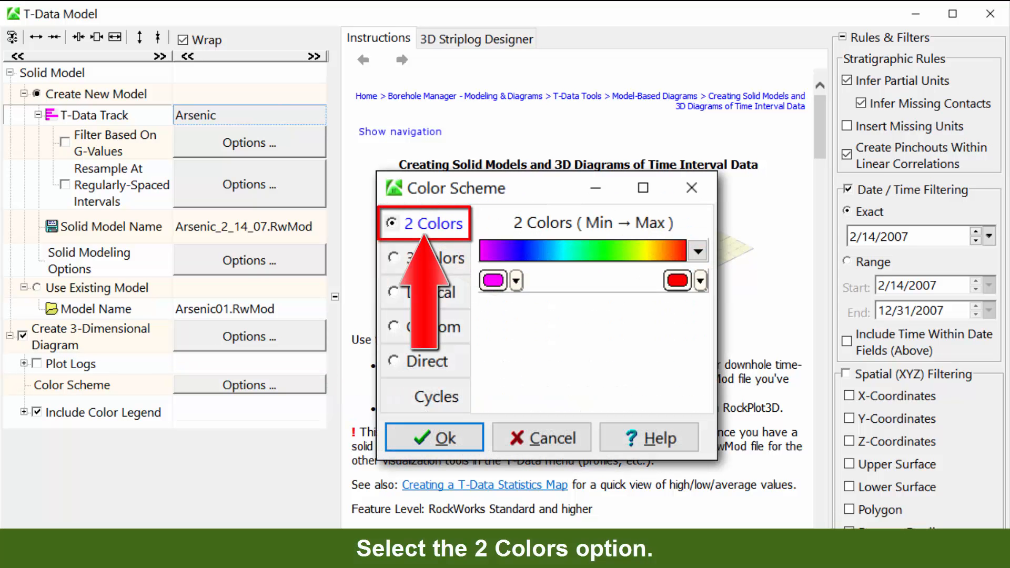
{"action": "left_click", "coordinate": [433, 437]}
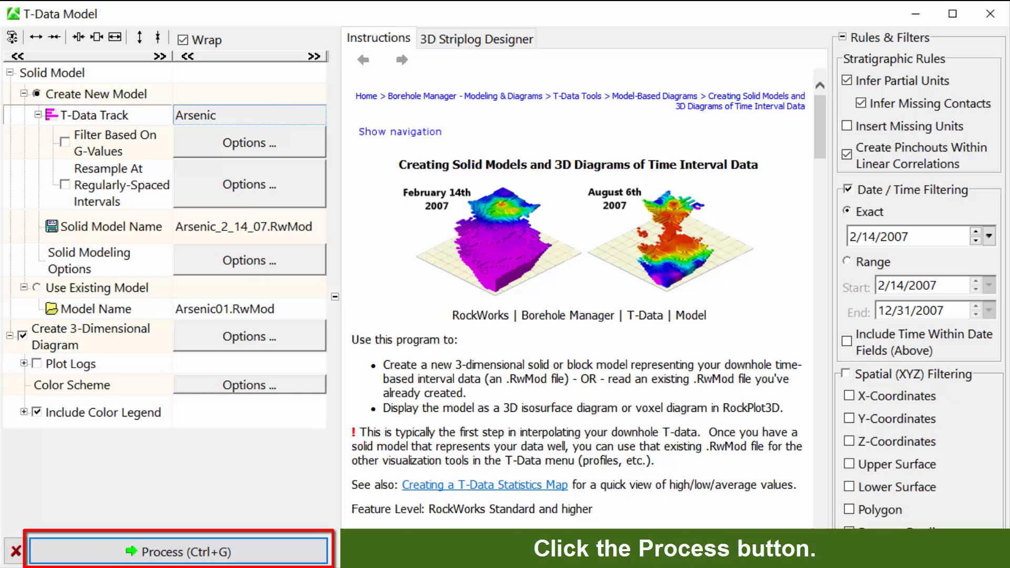
{"action": "left_click", "coordinate": [179, 550]}
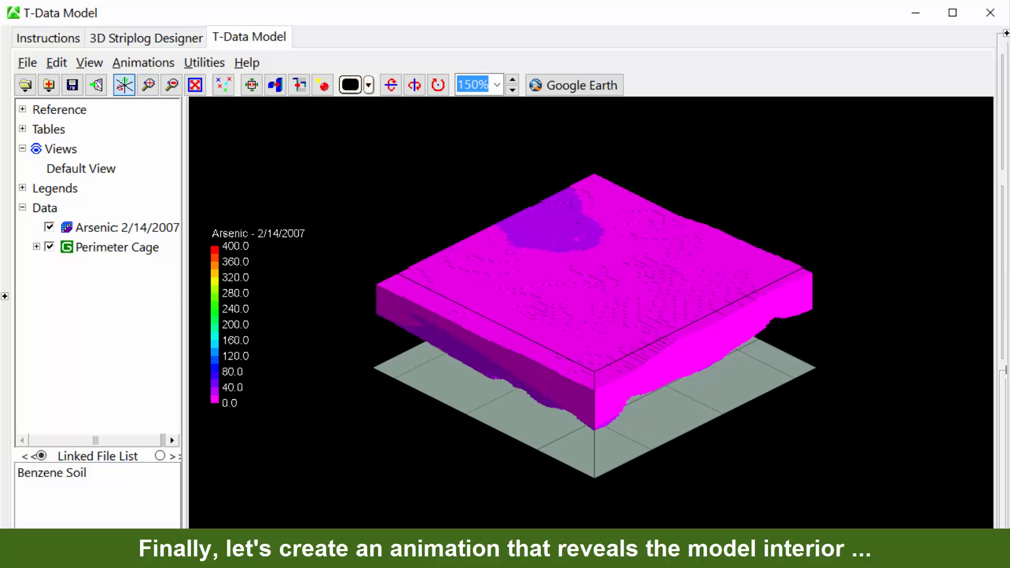
- Bring up the Animations menu in RockPlot3D for the 2/14/2007 arsenic model
{"action": "left_click", "coordinate": [143, 63]}
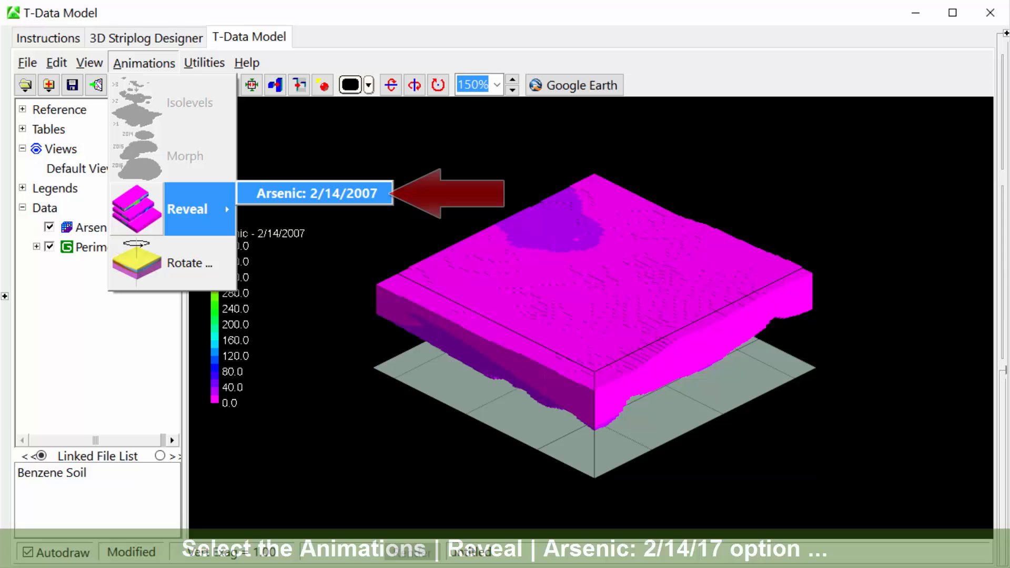
- Create a Top-->Bottom reveal animation of Arsenic: 2/14/2007 and export it as 1.avi
{"action": "left_click", "coordinate": [314, 193]}
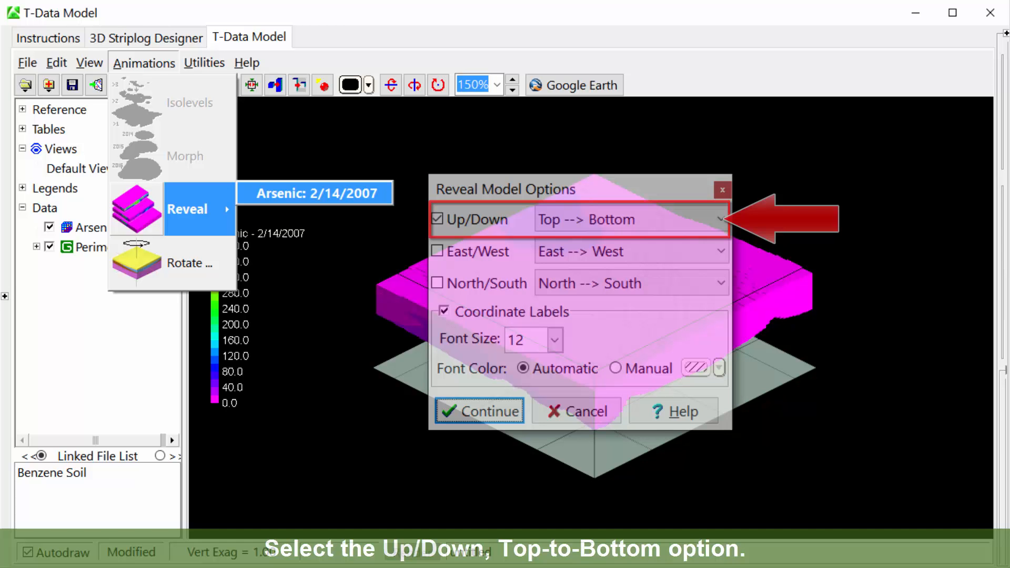
{"action": "left_click", "coordinate": [479, 410]}
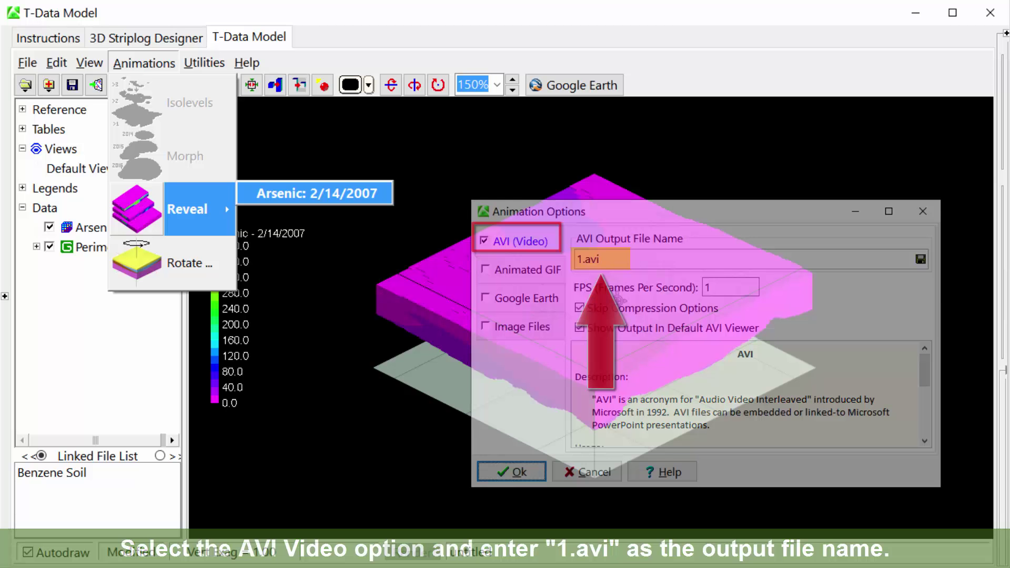
{"action": "left_click", "coordinate": [510, 471]}
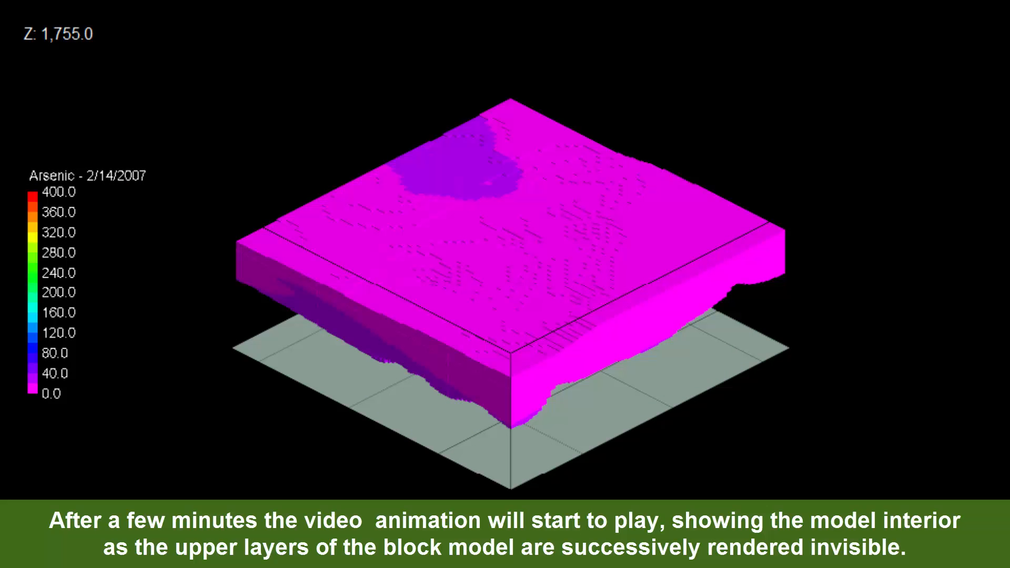